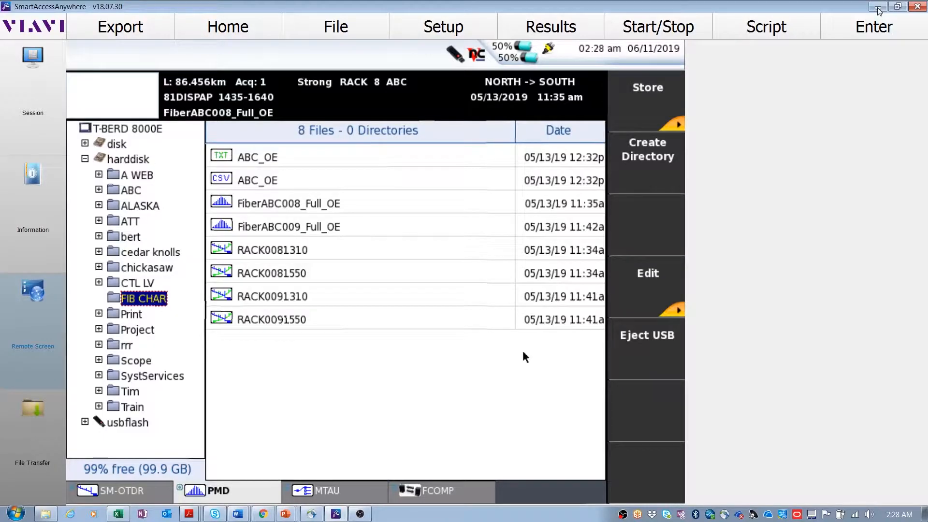
Select the FIB CHAR results folder on the hard disk and bring up its Edit actions.
click(648, 283)
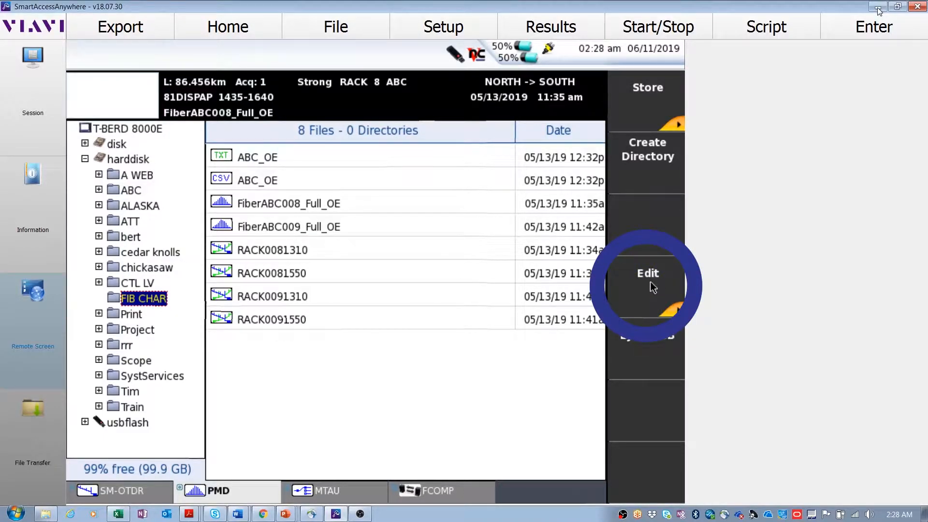
click(648, 273)
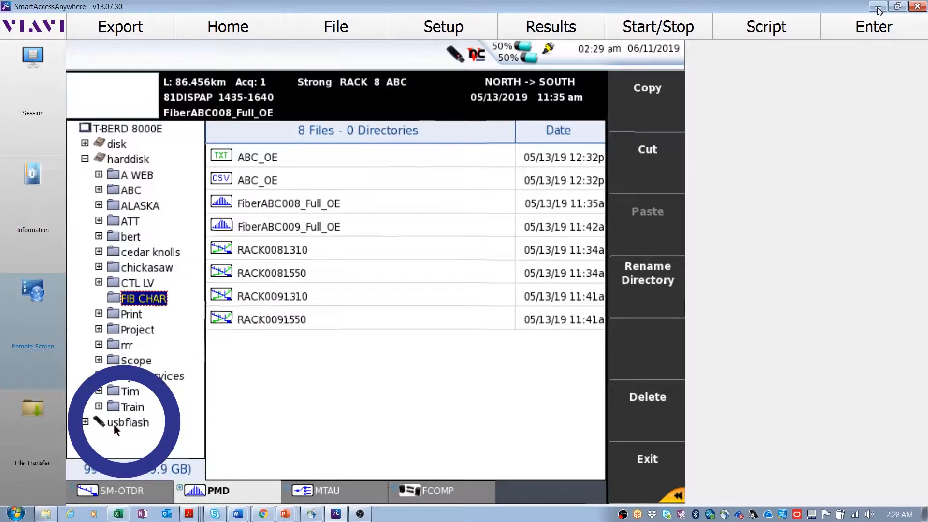
Paste the copied FIB CHAR folder onto the usbflash drive.
click(128, 423)
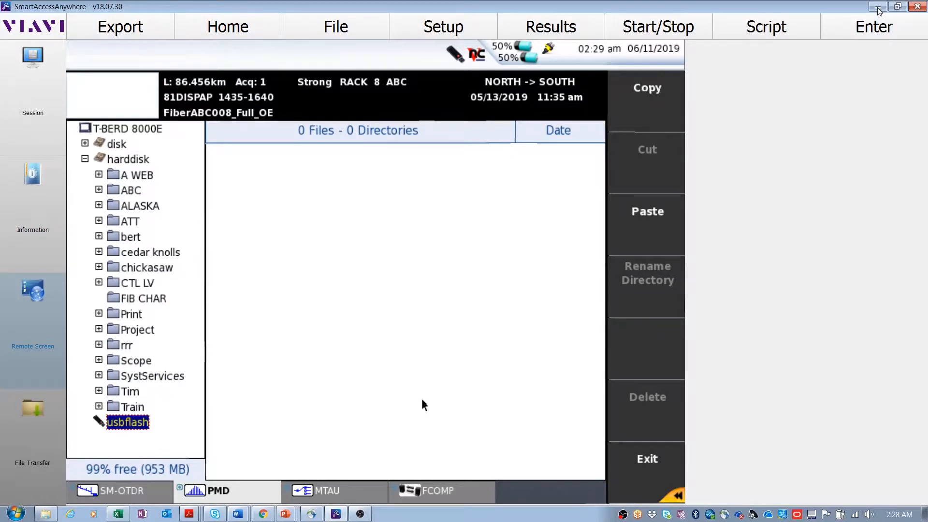
click(648, 212)
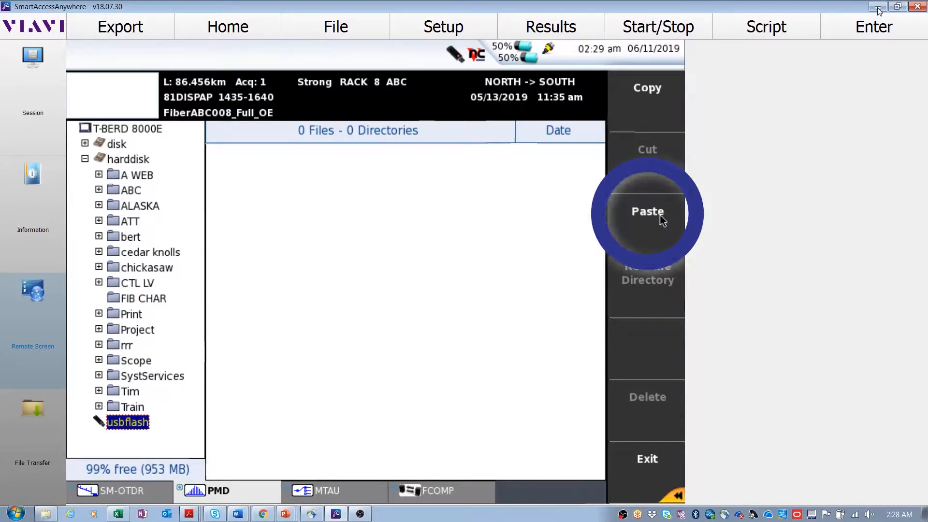
click(648, 212)
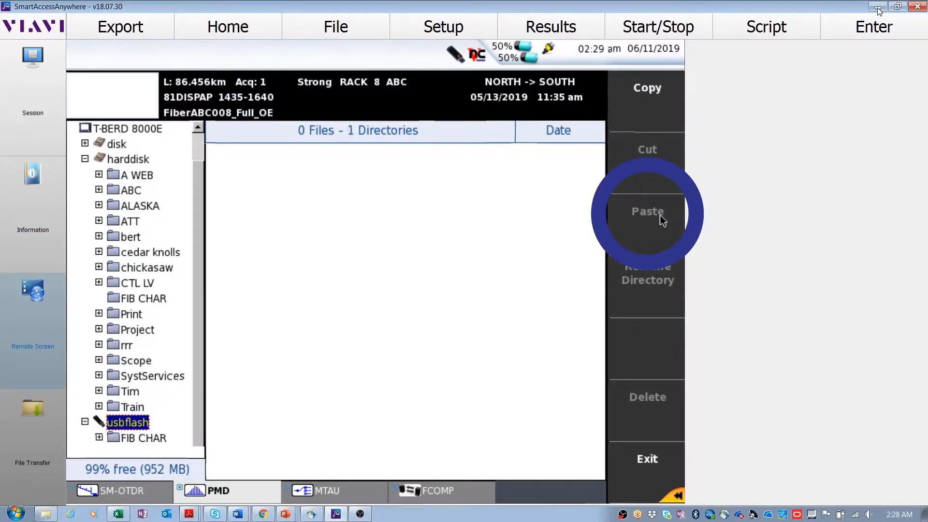
mouse_move(419, 318)
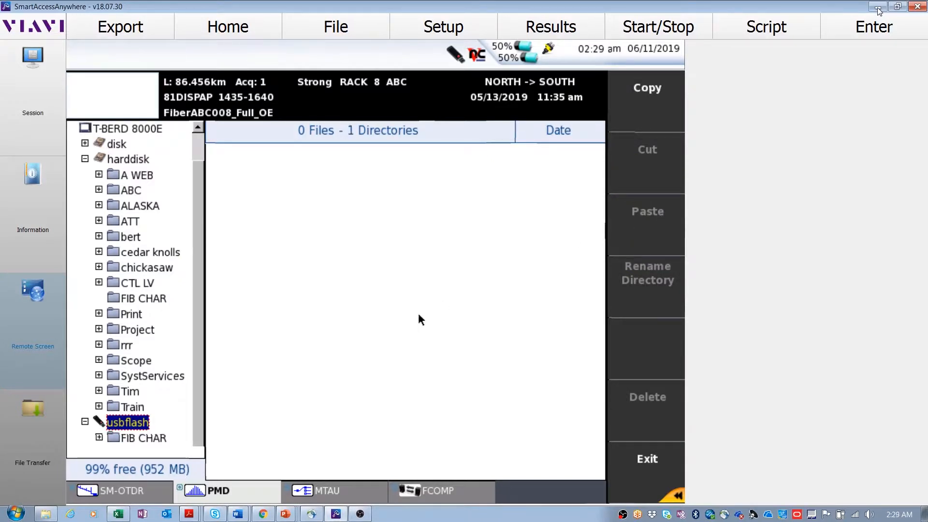
mouse_move(149, 443)
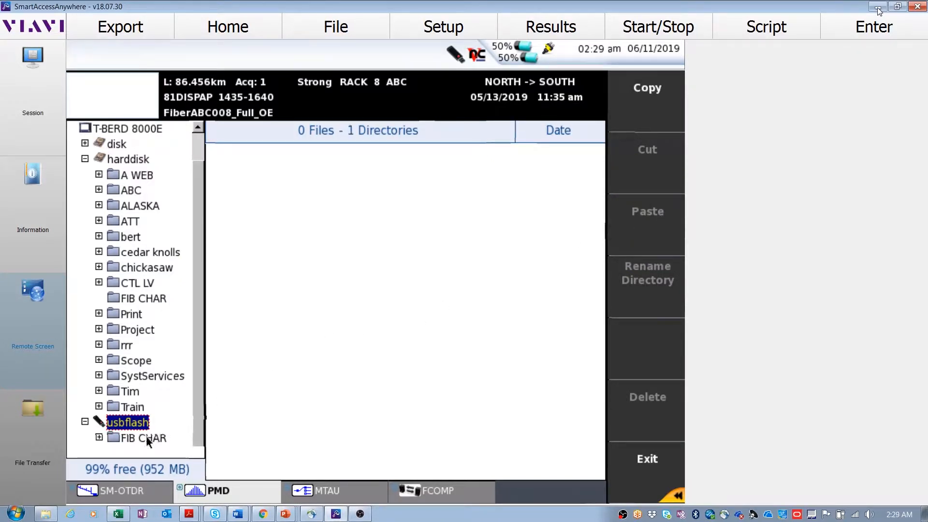
Verify the eight copied FIB CHAR files on usbflash, exit, and eject the USB drive.
click(143, 439)
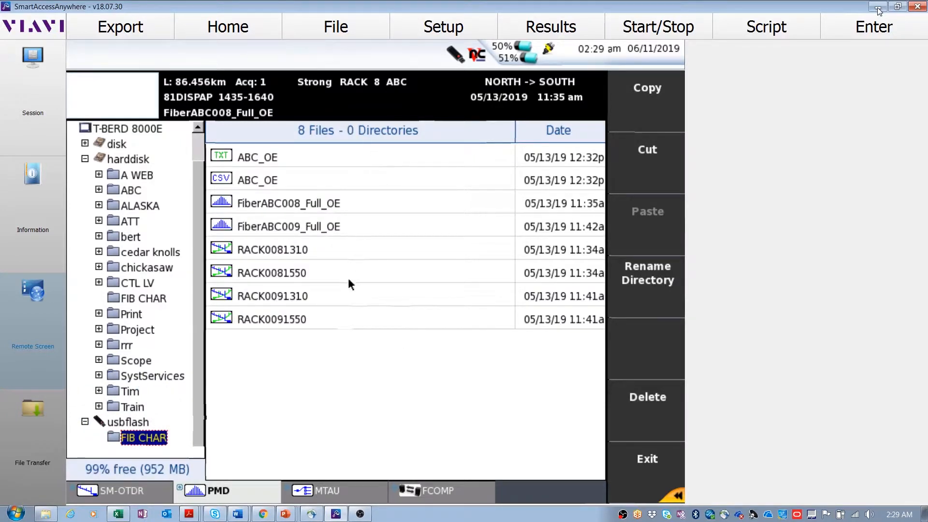
mouse_move(403, 313)
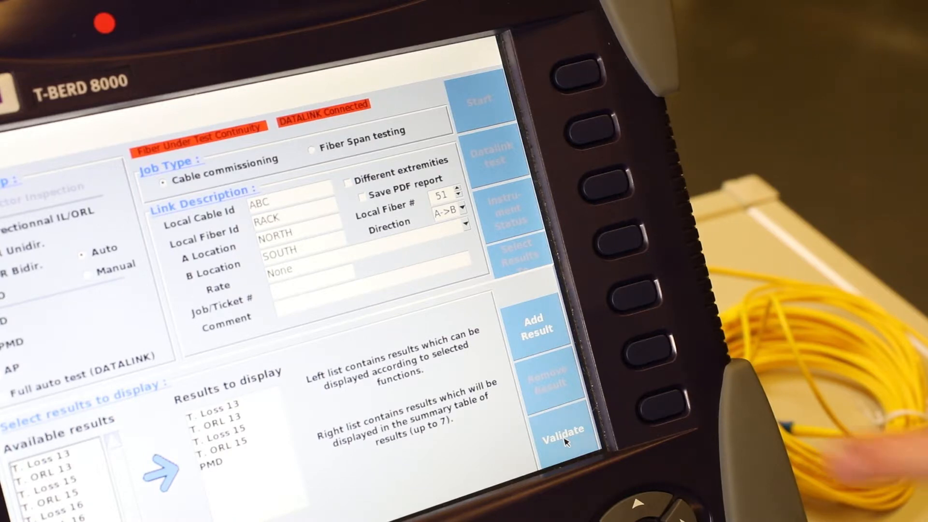
click(562, 439)
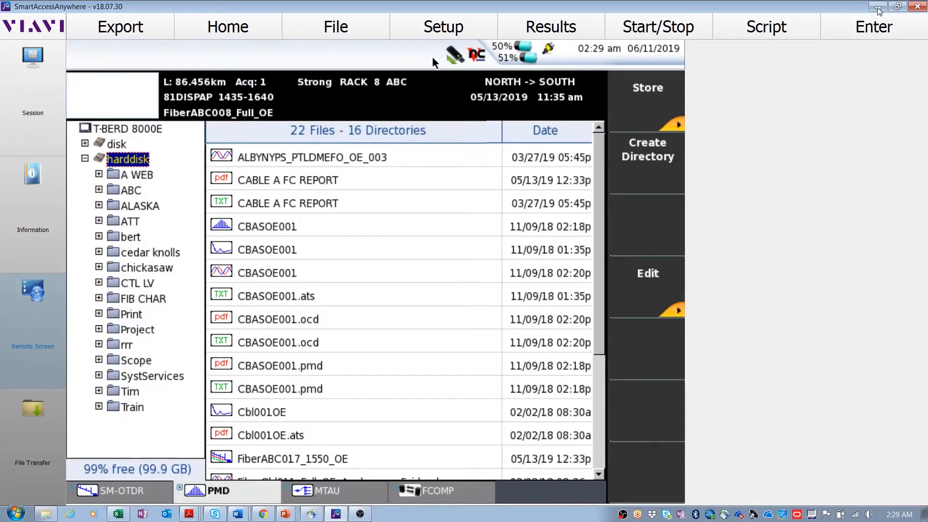
click(451, 53)
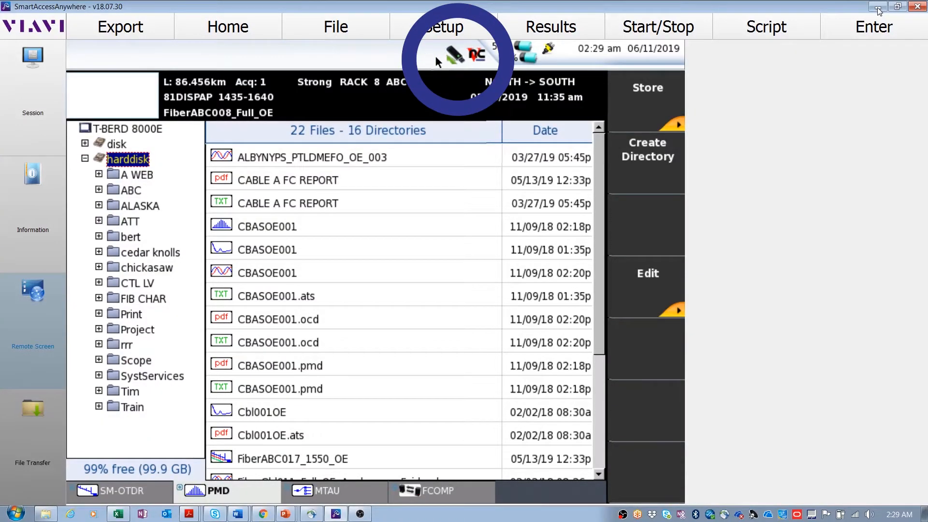